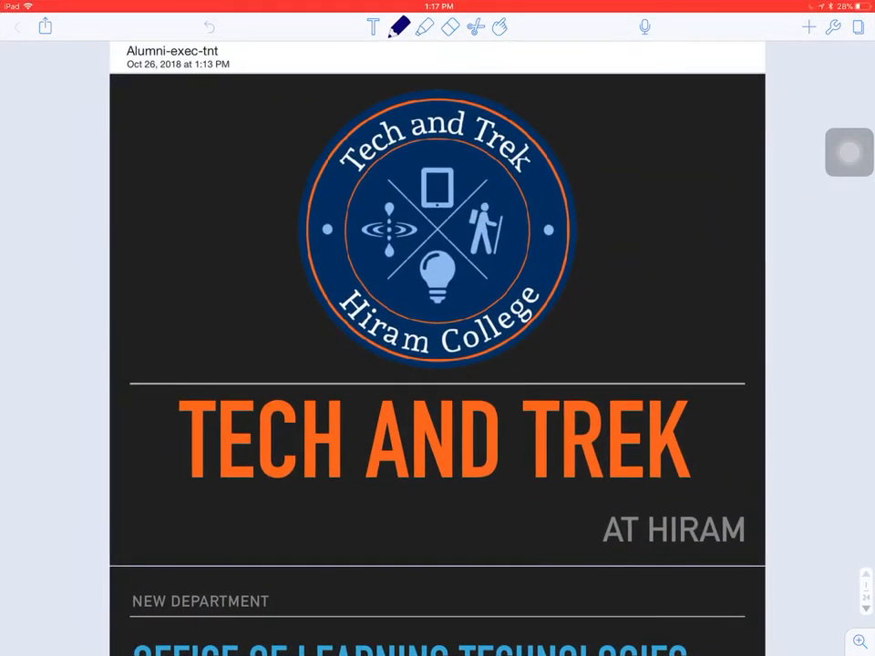
- Reopen the Alumni-exec-tnt note, annotate it with orange pen and a text box, then create a new note
left_click(16, 26)
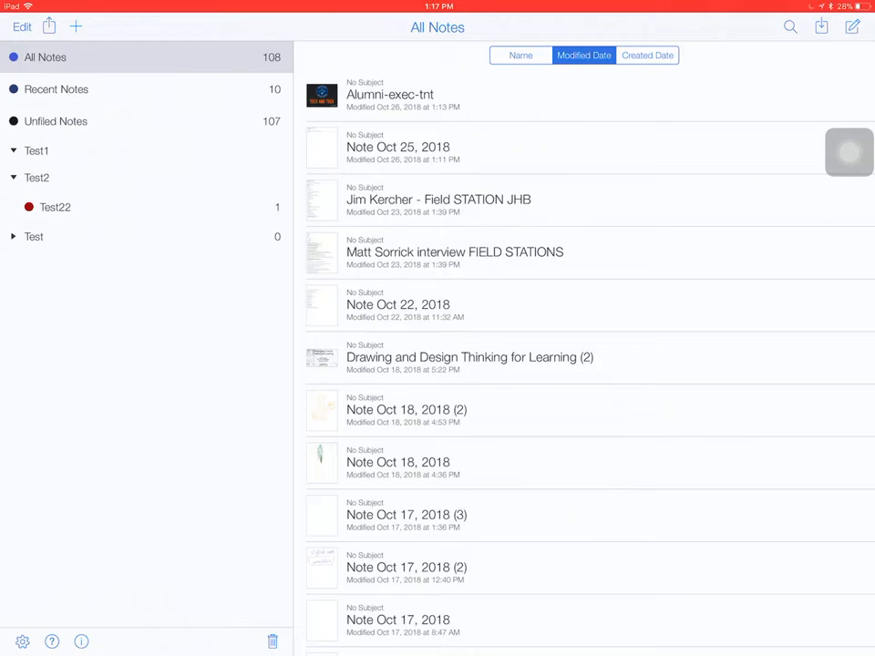
left_click(390, 94)
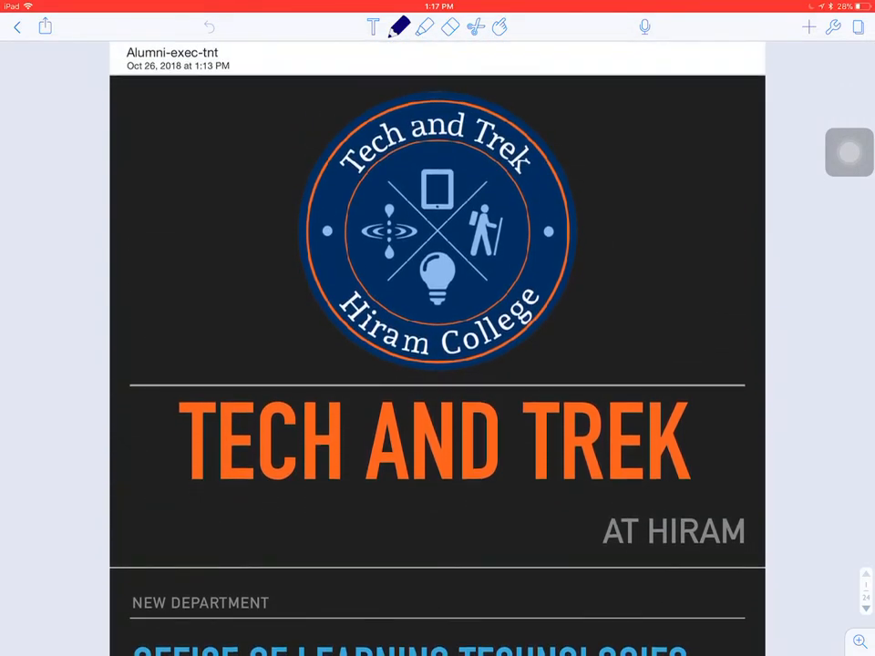
left_click(398, 26)
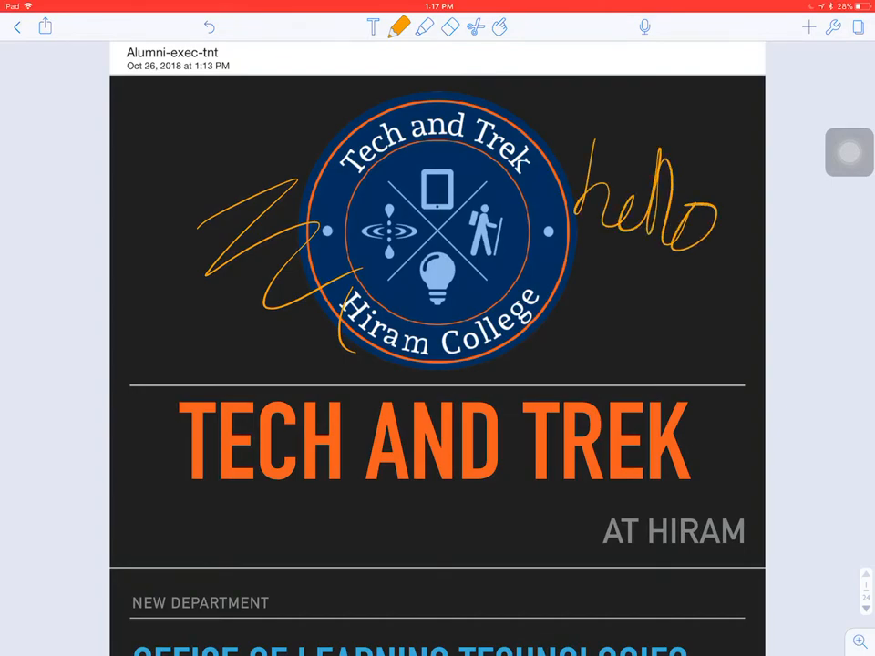
left_click(372, 27)
type("Hgghhg")
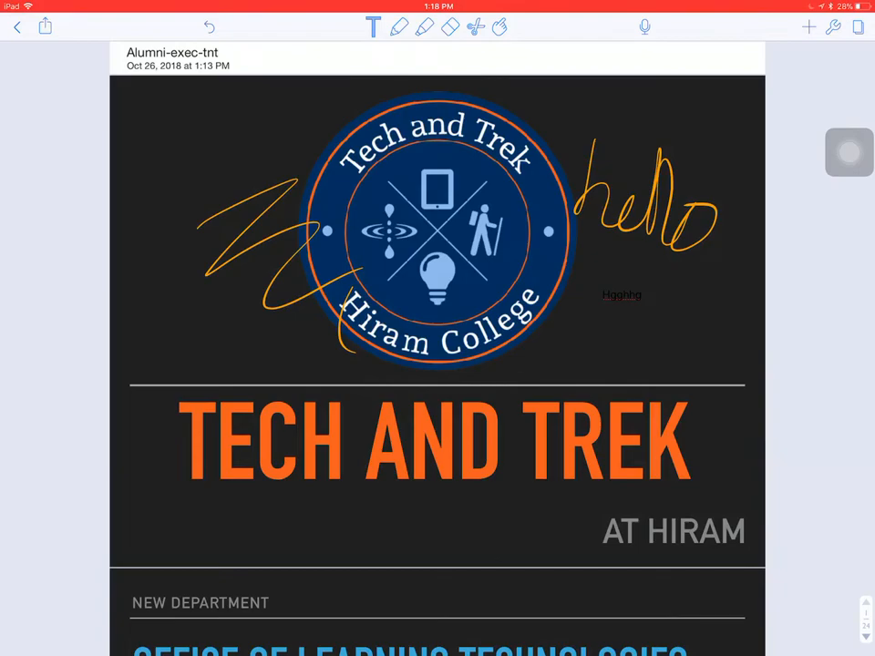
left_click(16, 27)
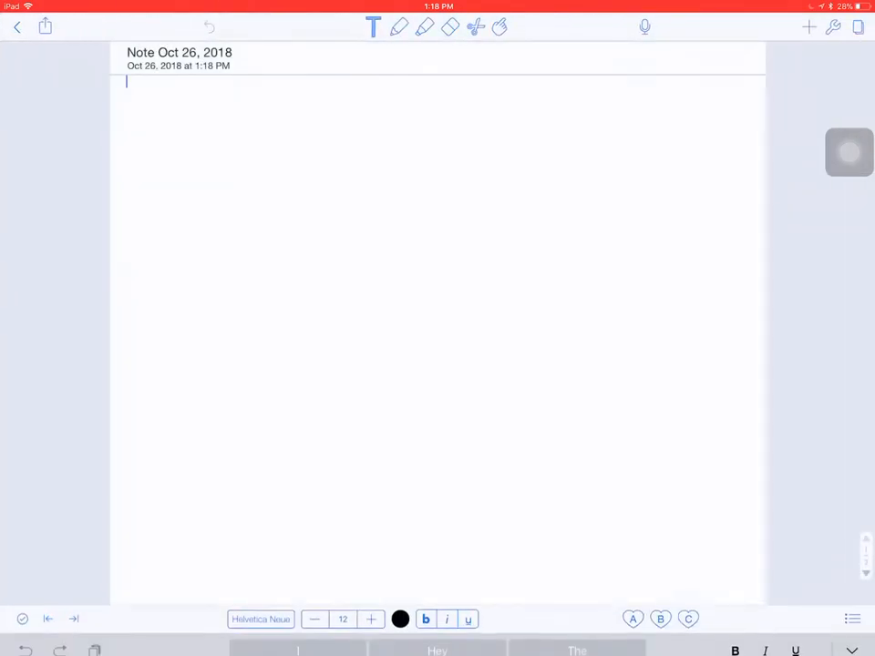
- Handwrite the title 'Cornell Notetabily' with a squiggle and sketch a large box below it
left_click(399, 27)
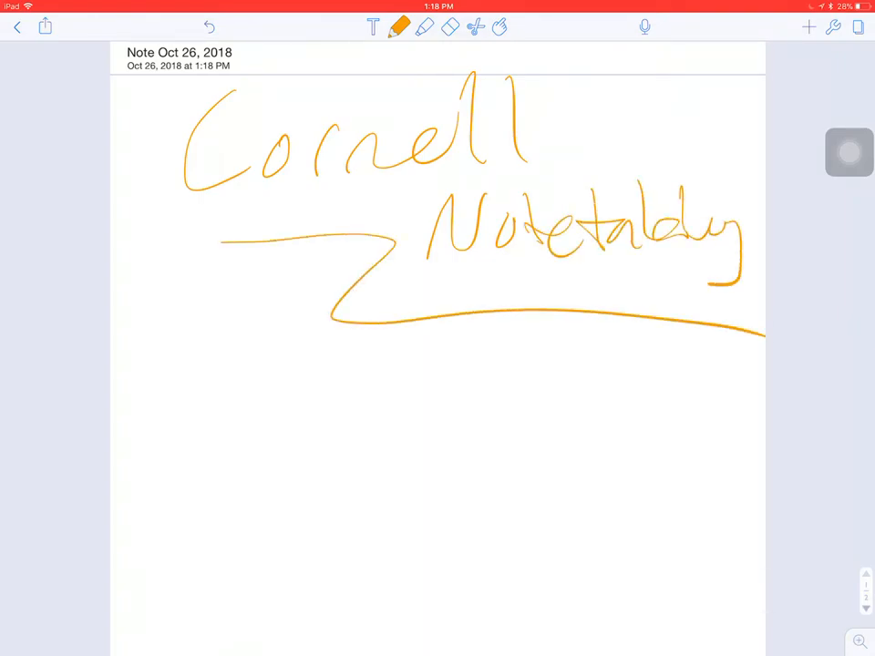
scroll("up", 3)
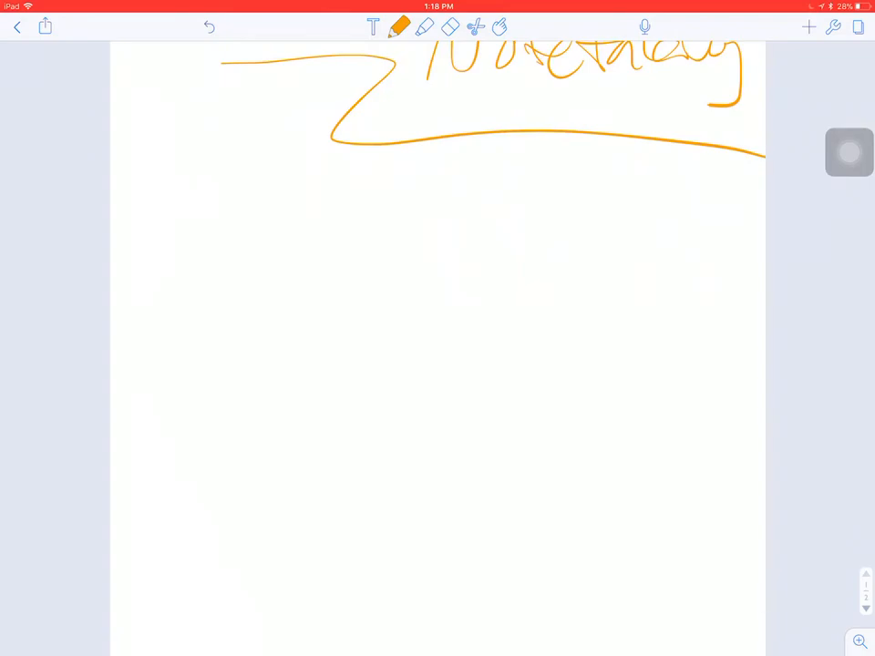
scroll("down", 3)
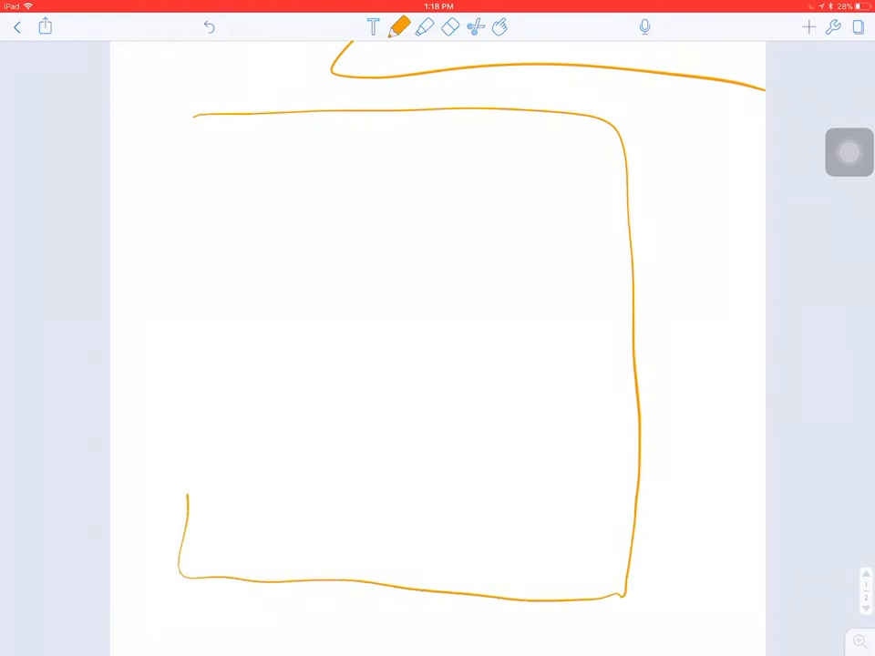
- Close the box and draw the header line and column dividers for the Cornell sections
left_click_drag(179, 113, 178, 565)
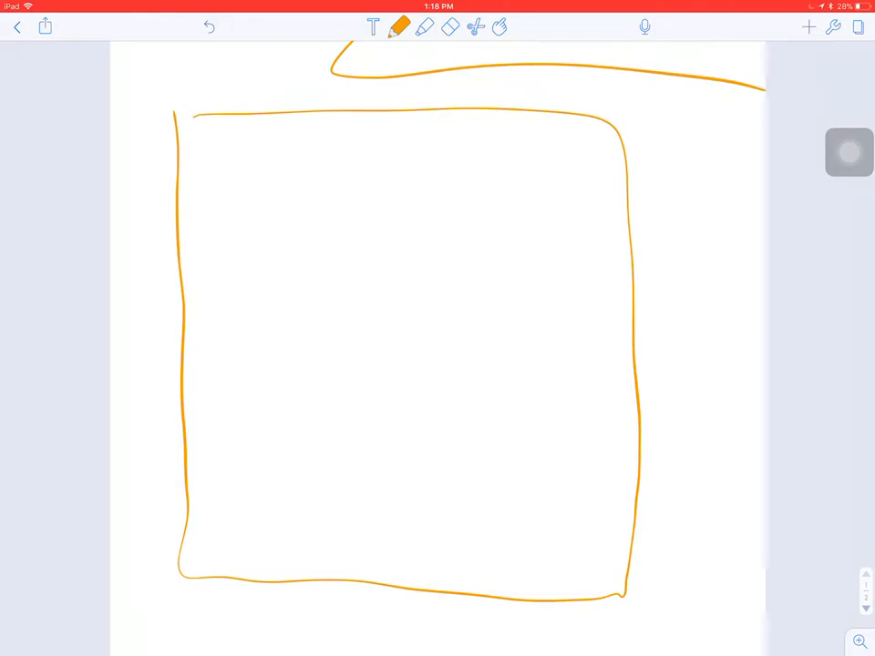
left_click_drag(174, 179, 616, 179)
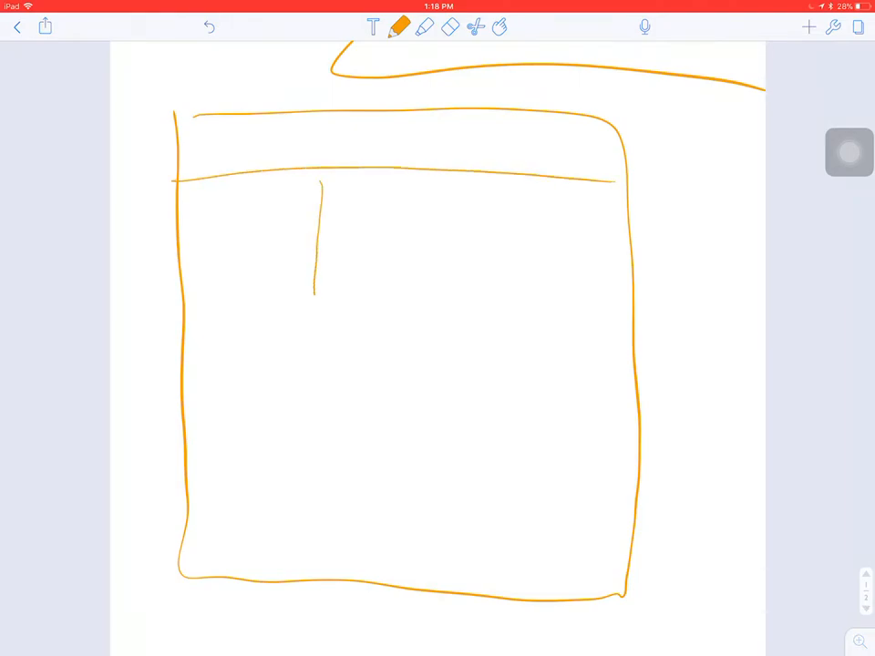
left_click_drag(317, 291, 332, 489)
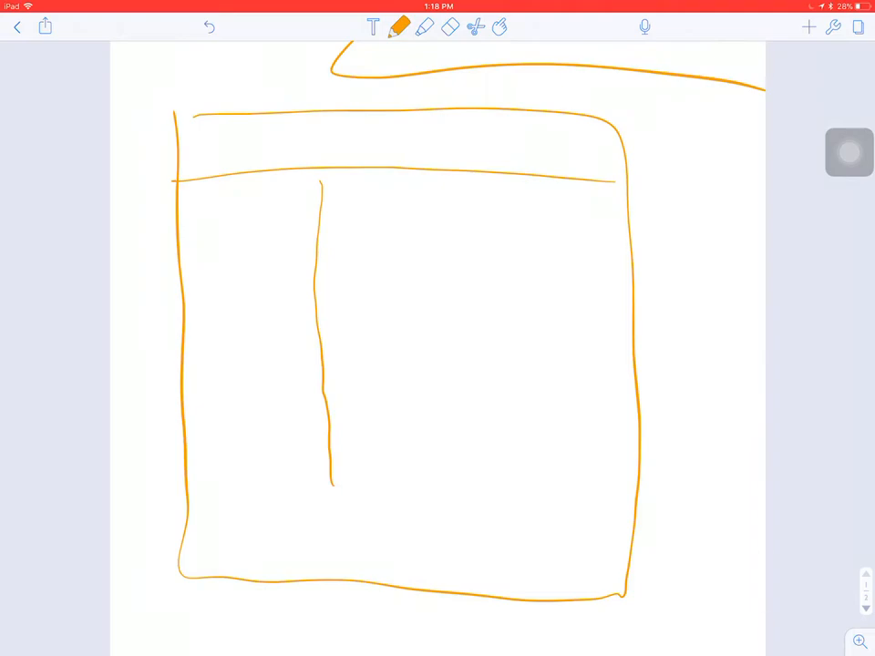
left_click_drag(355, 210, 374, 179)
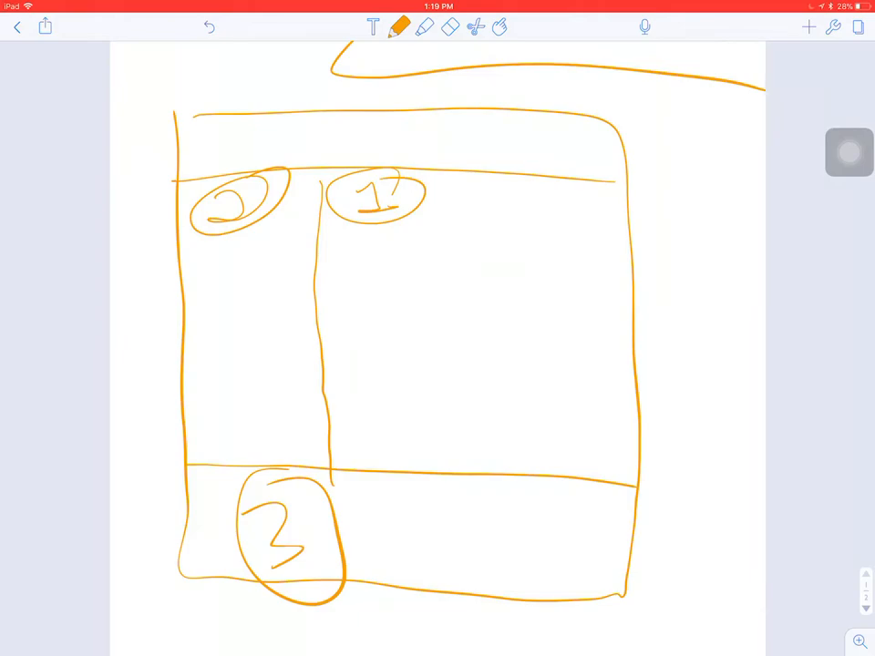
- Write 'Summary' in the bottom section and label the right column 'Vocab'
left_click_drag(365, 510, 496, 547)
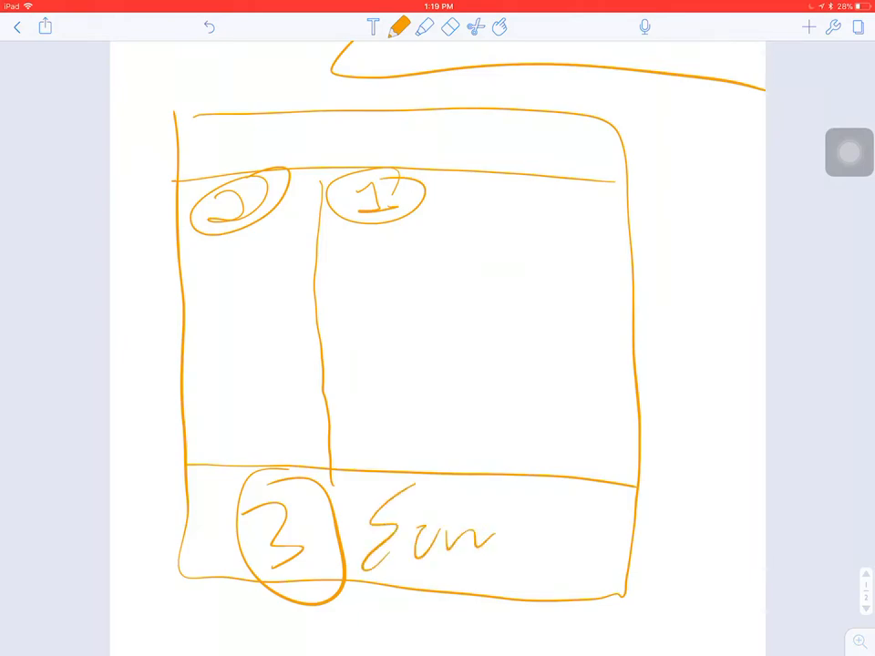
left_click_drag(496, 533, 587, 592)
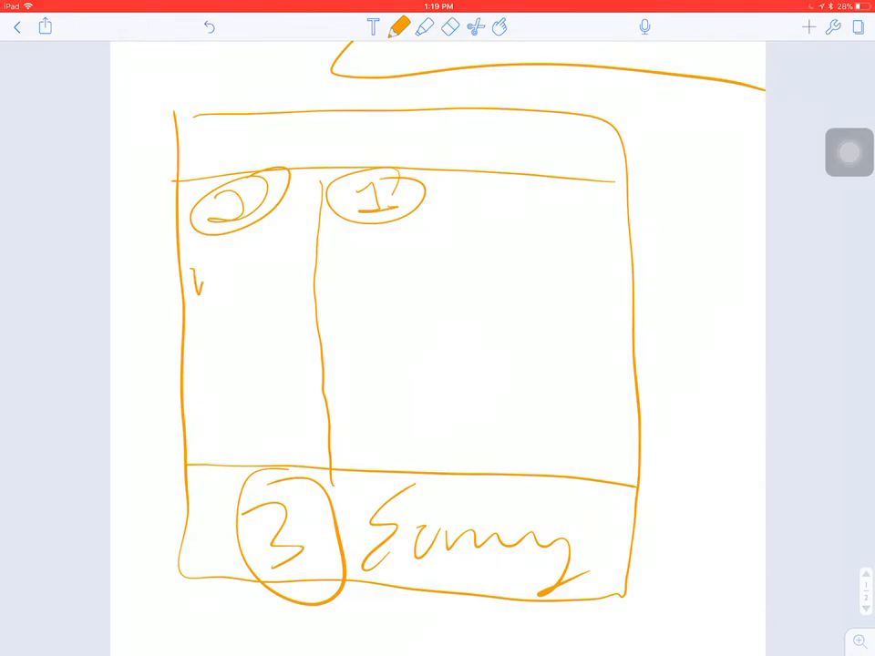
type("Vocab")
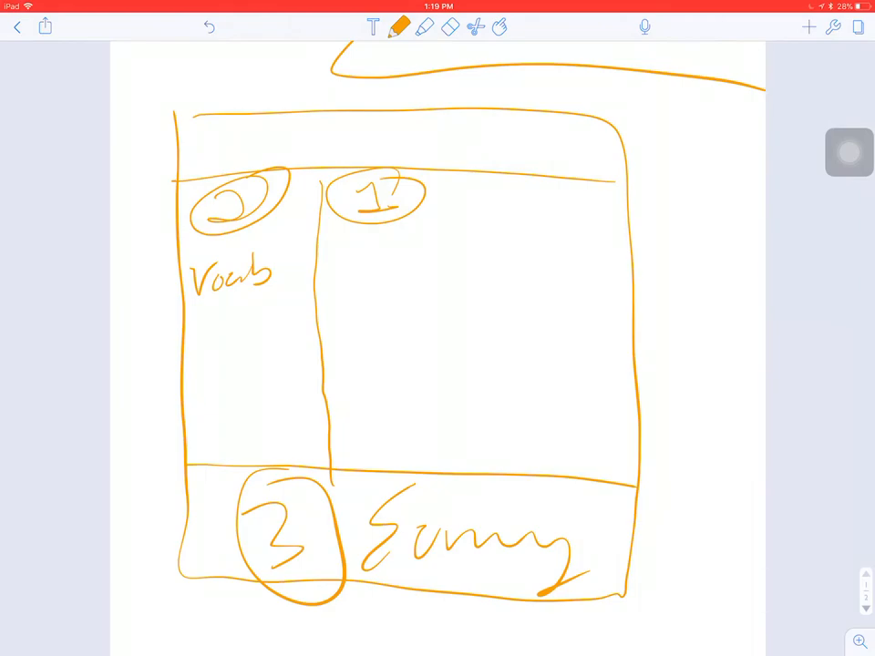
left_click_drag(392, 223, 602, 423)
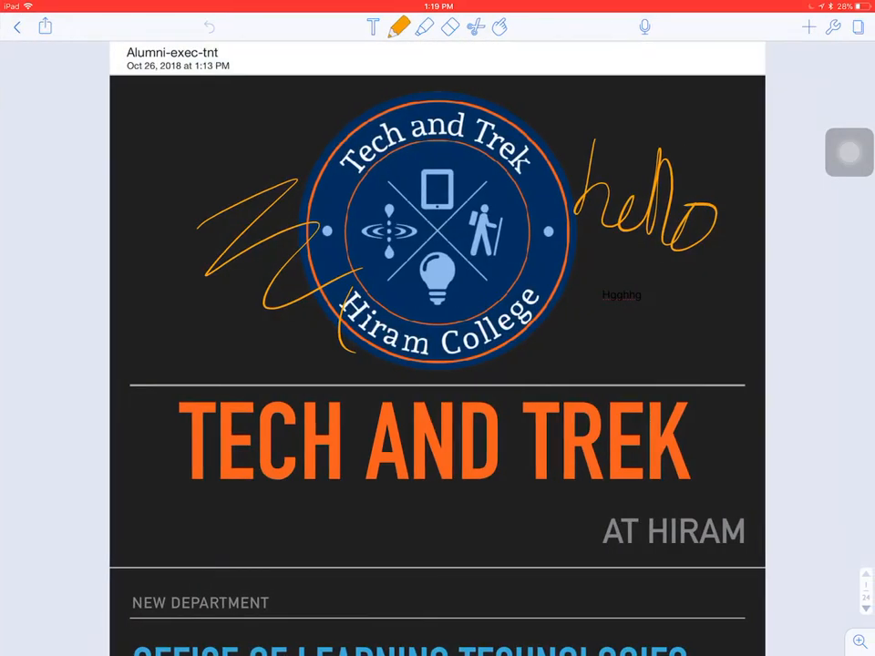
- Return to the notes library, then leave Notability for the iPad home screen
scroll("down", 3)
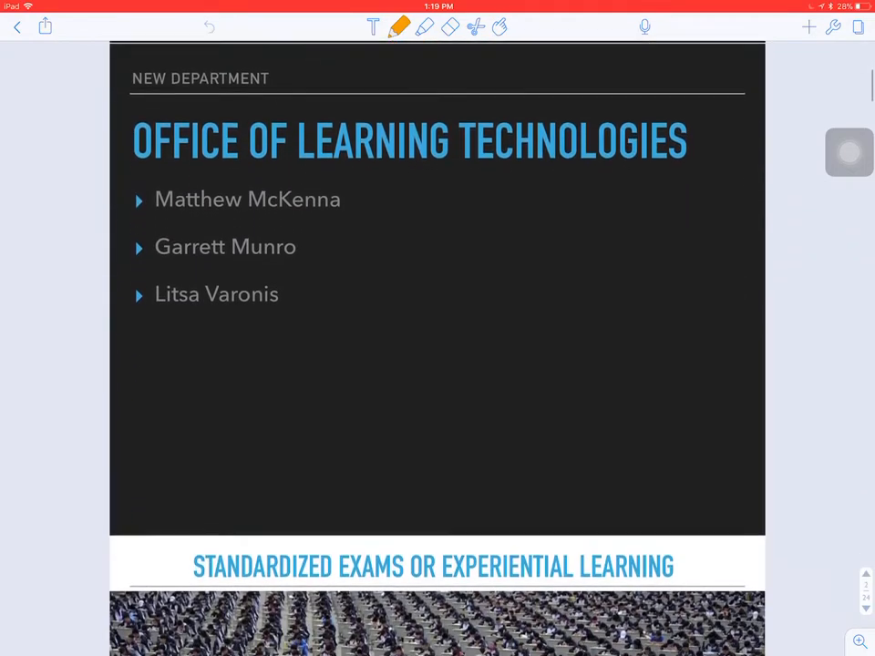
scroll("down", 3)
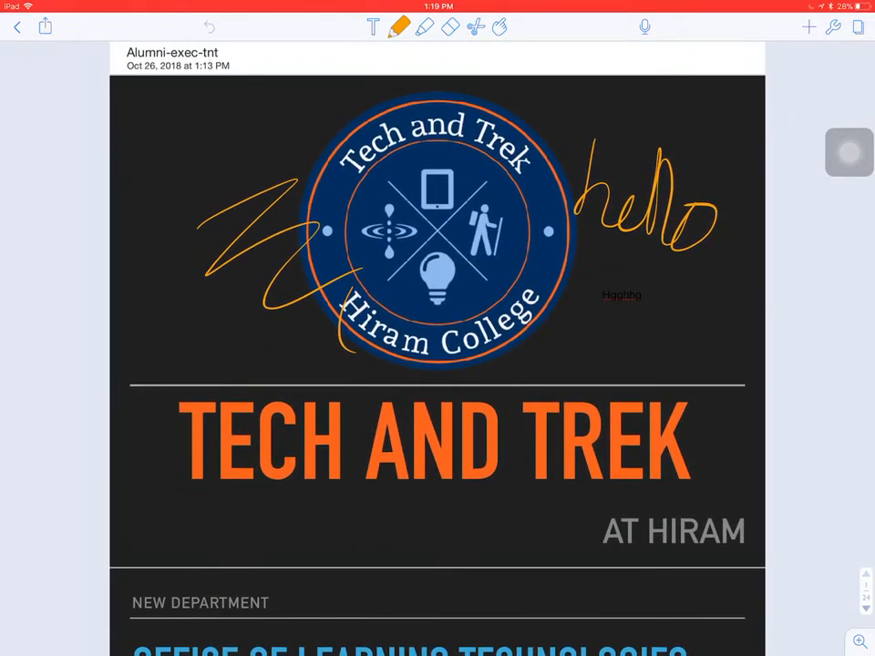
left_click(16, 28)
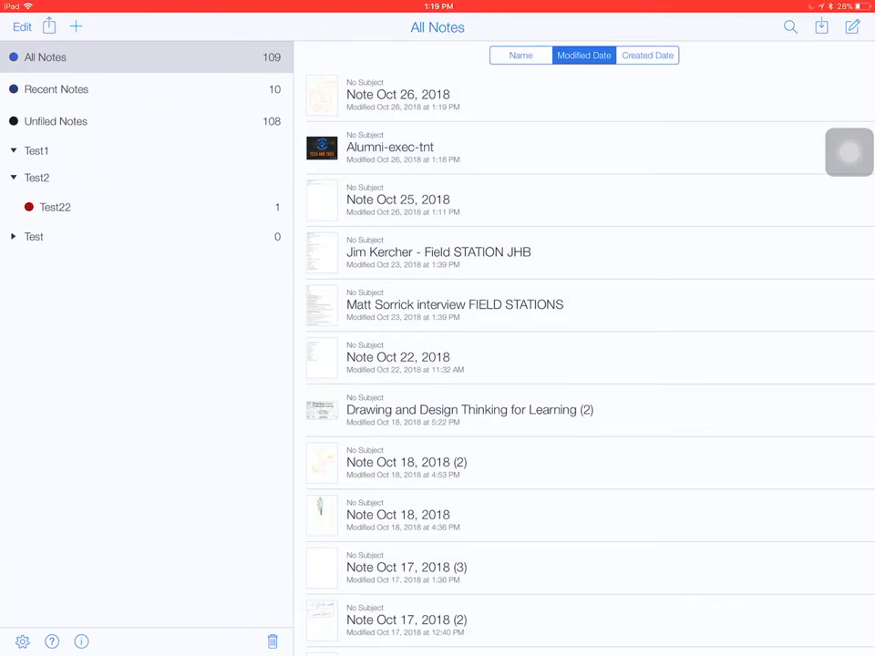
key("home")
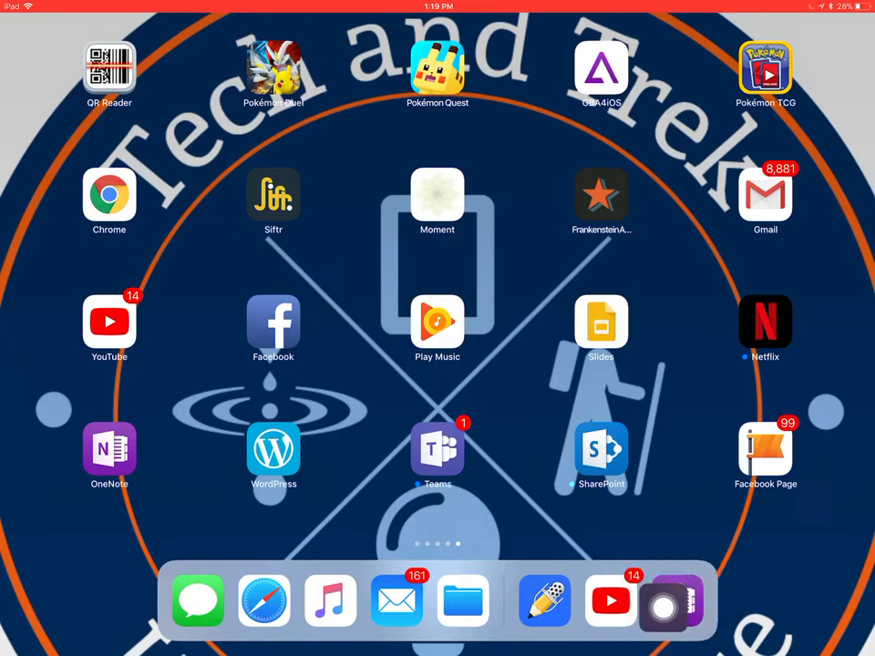
- Swipe through home screen pages, back out of Self Service, and launch OneNote from the dock
left_click_drag(109, 447, 678, 600)
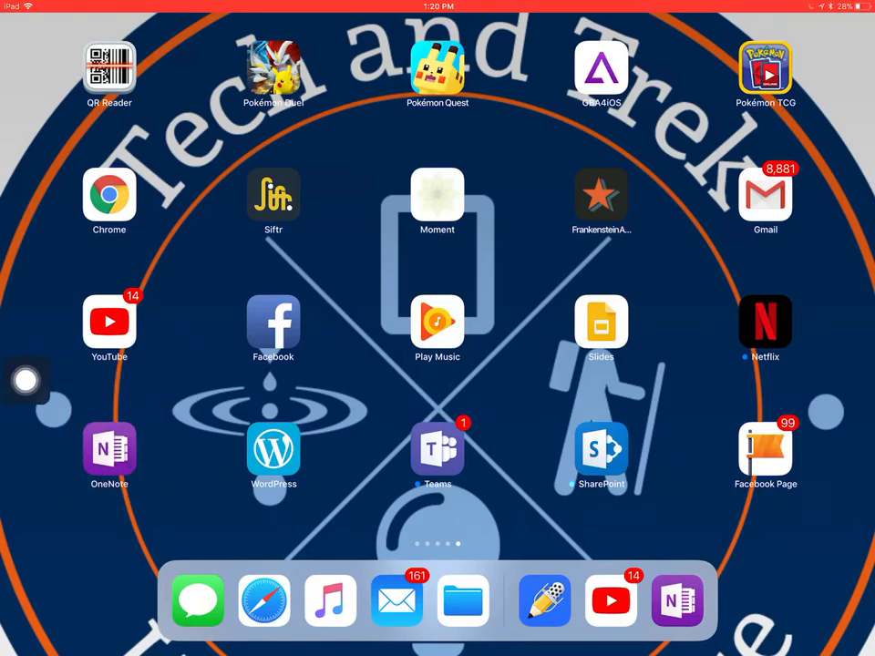
scroll("left", 3)
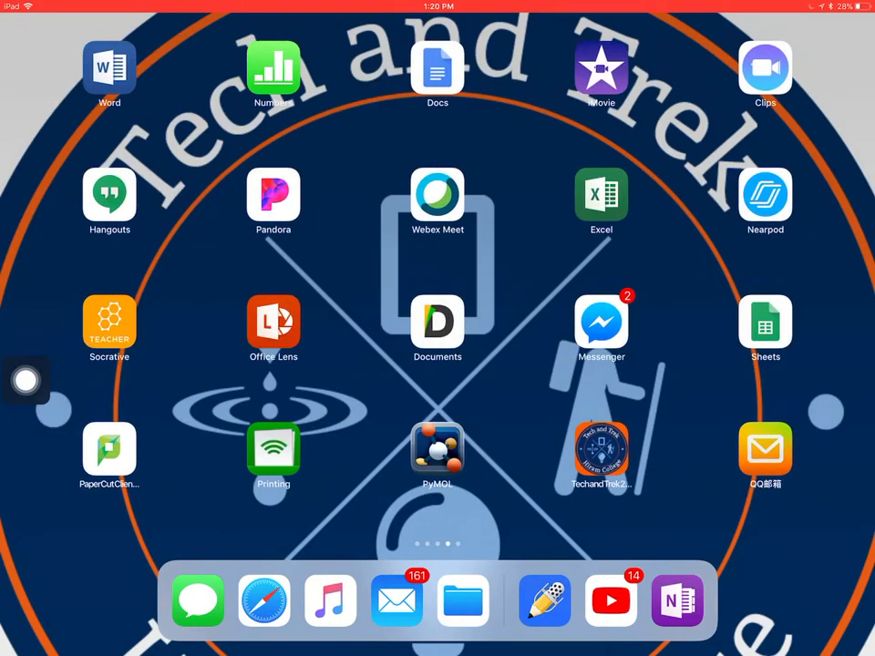
scroll("left", 3)
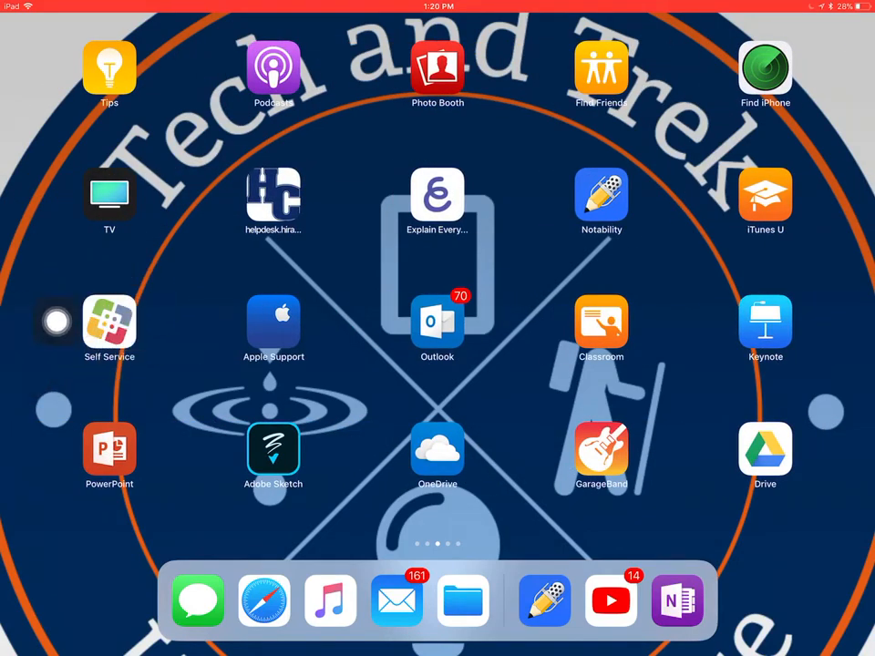
left_click(110, 322)
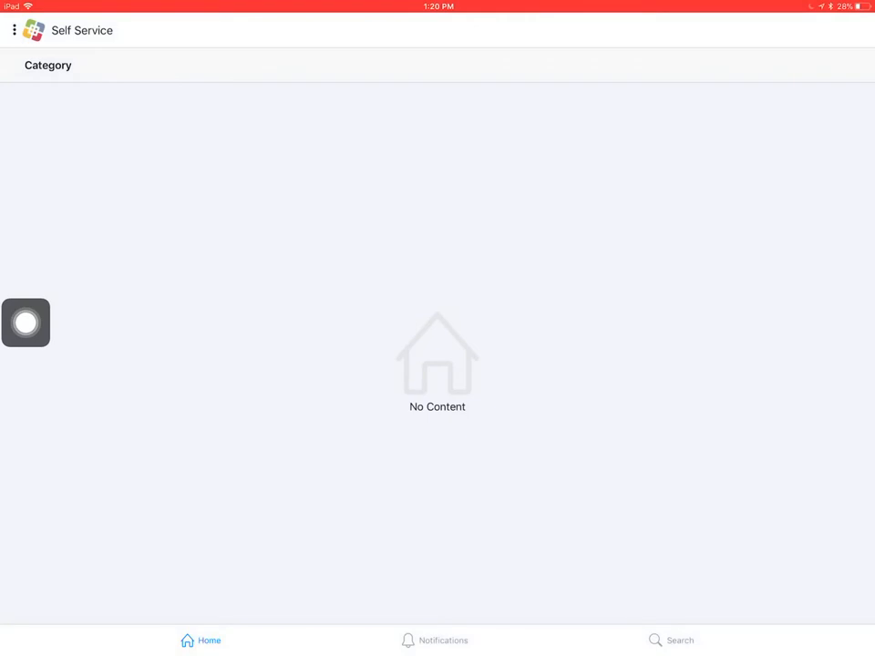
key("home")
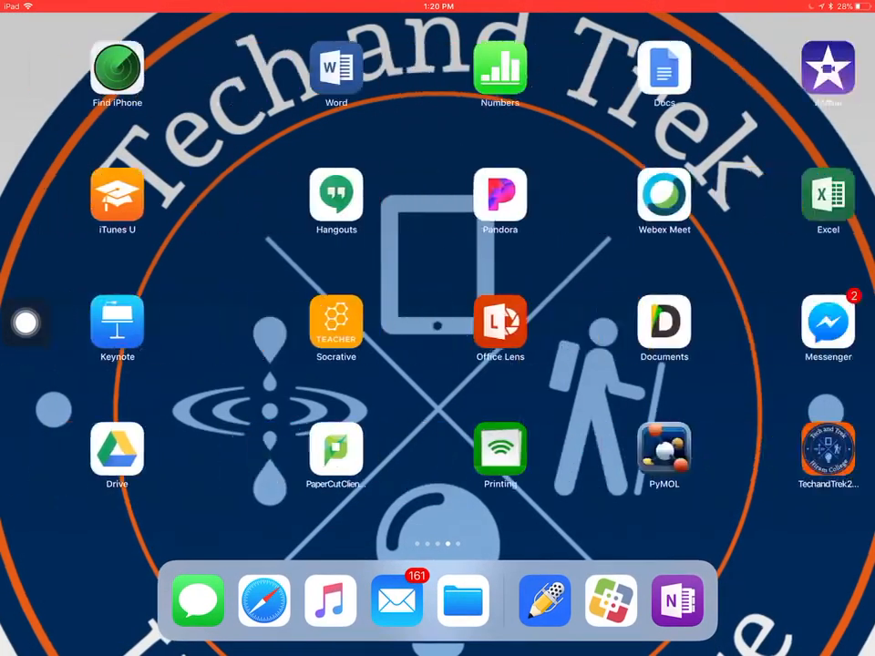
left_click(677, 600)
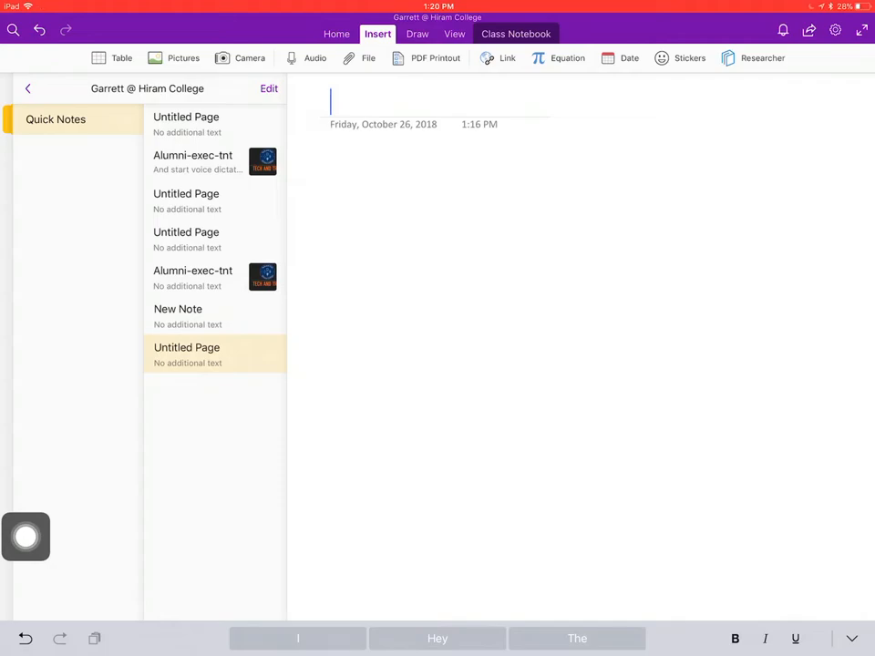
- Title the page 'Demo for Cornell' and bring up the iCloud Drive file picker from Insert
type("Demo fo")
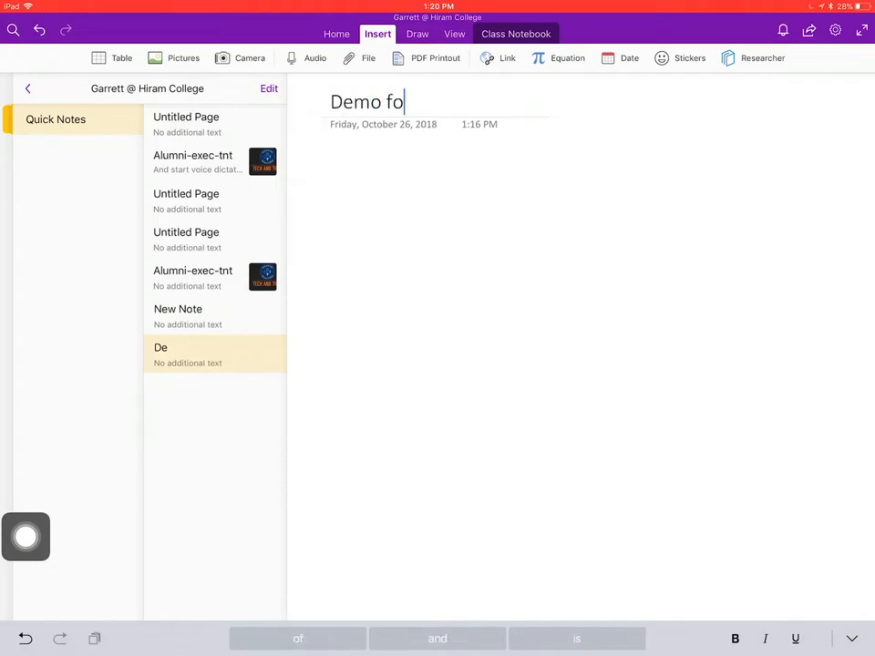
type("r Cornell")
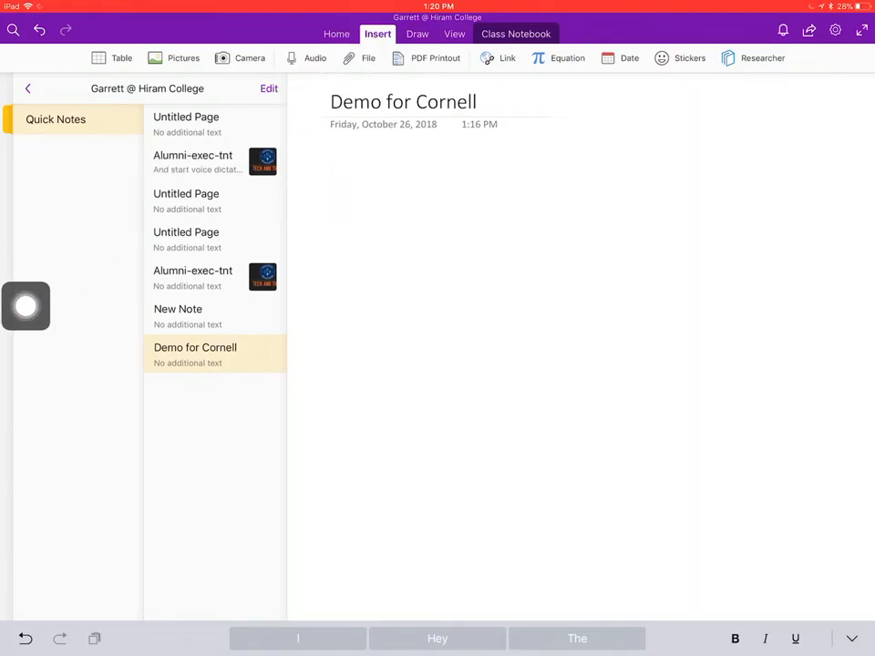
left_click(369, 57)
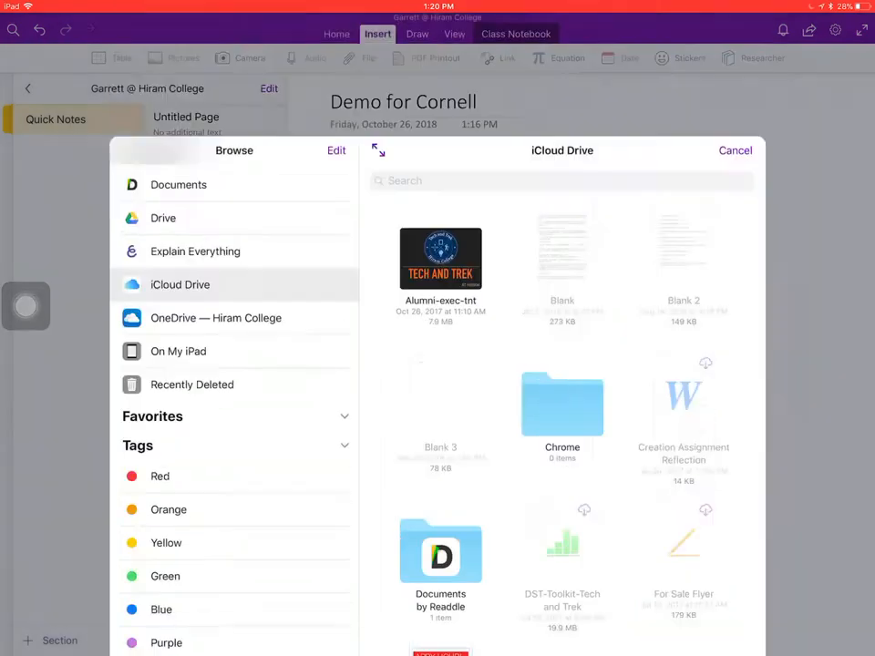
- Choose the Alumni-exec-tnt file and insert it onto the page as a printout
left_click(441, 259)
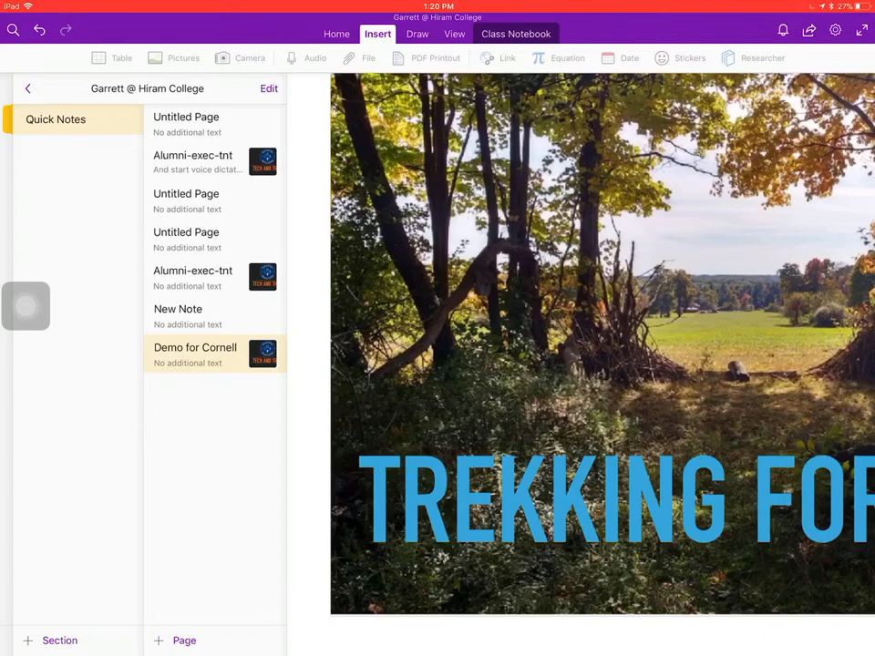
left_click(27, 87)
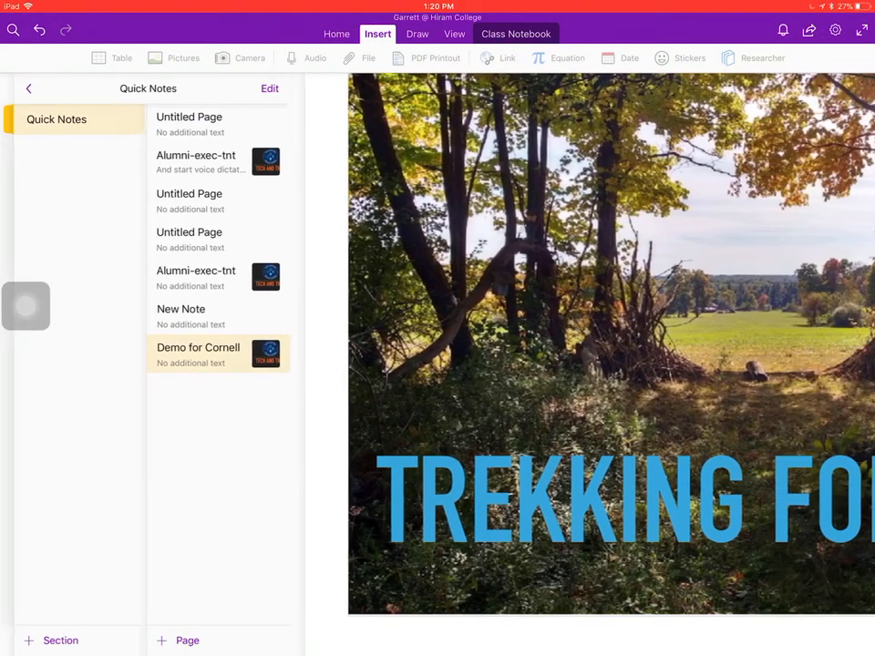
left_click(186, 640)
type("Hey")
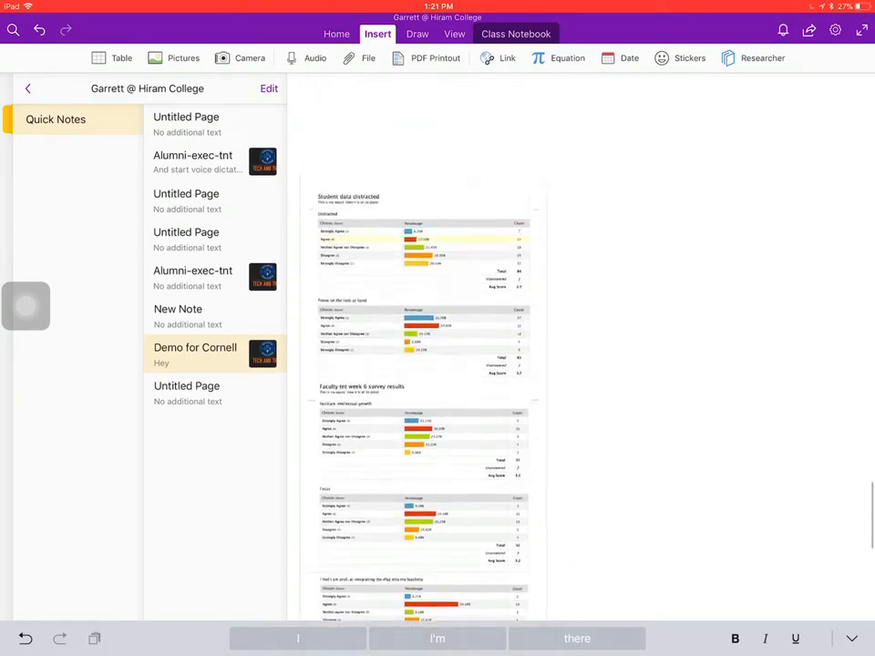
- Return to the top of the page and sketch Cornell divider lines with the Draw pen
left_click(195, 354)
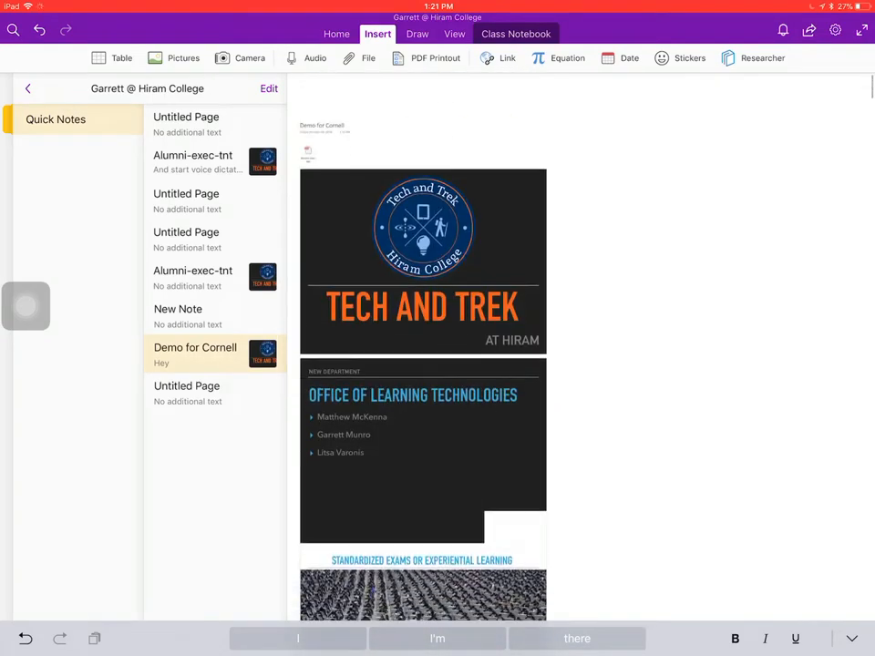
scroll("up", 3)
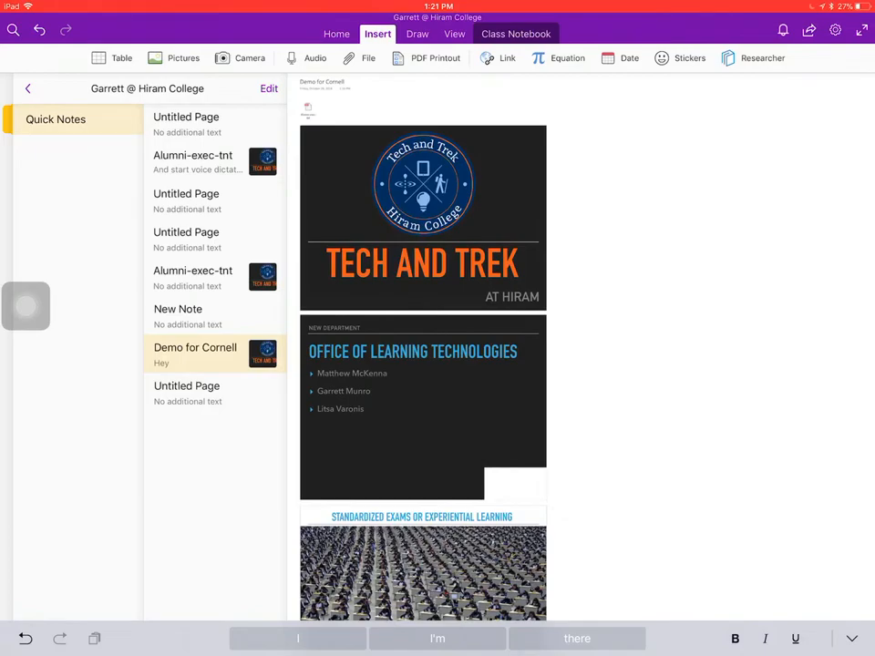
left_click(416, 33)
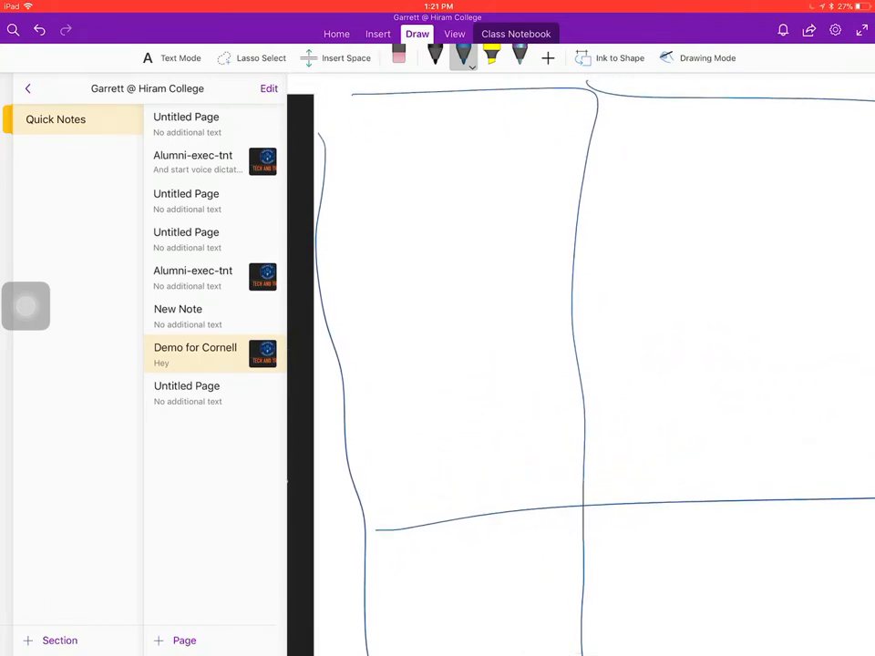
- Switch to Text Mode and enter 'Demo notes hello' in the top section
left_click(179, 56)
type("Demo notes hello")
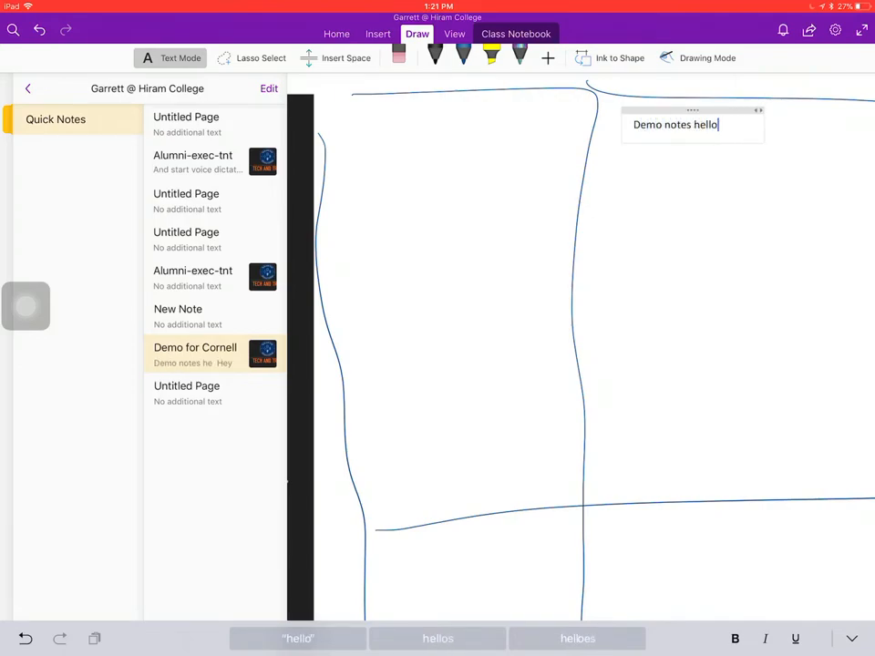
left_click(398, 192)
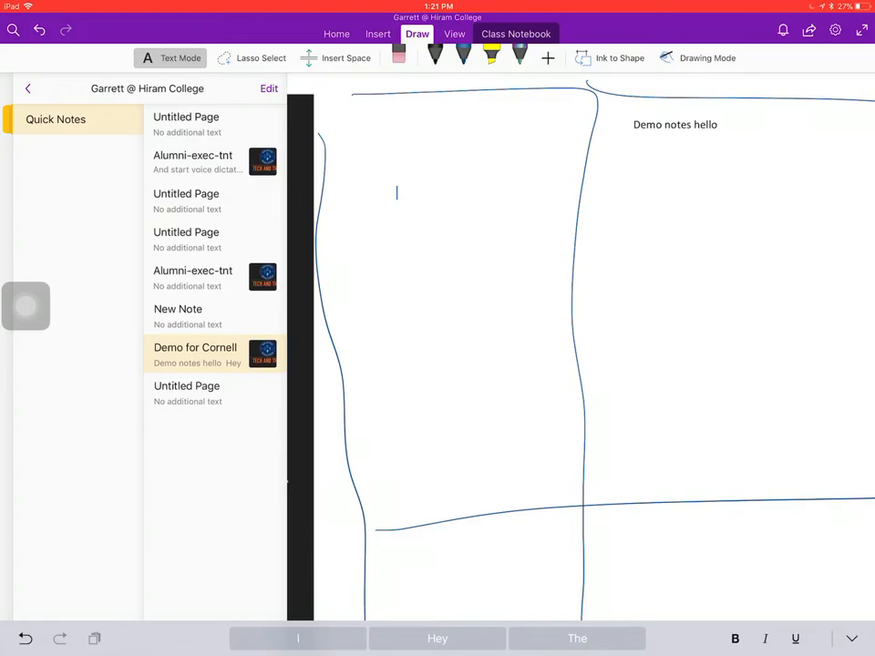